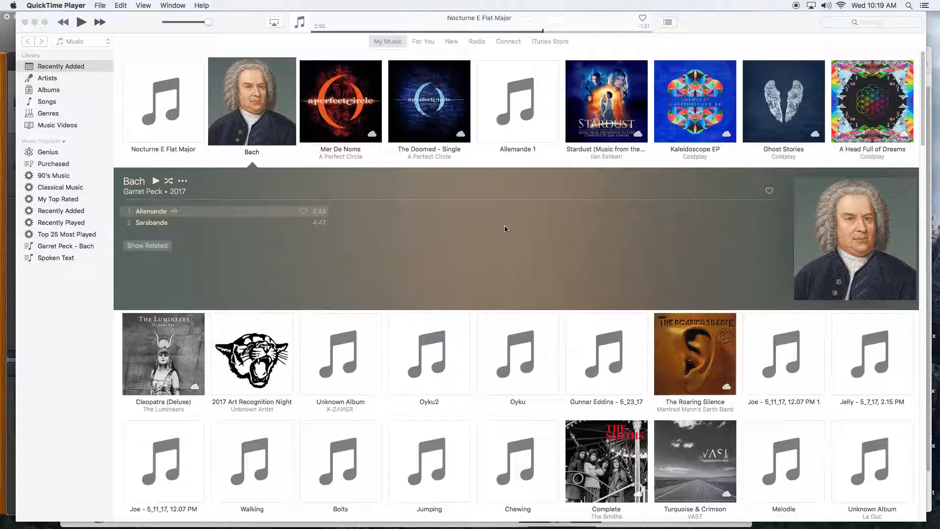
mouse_move(179, 125)
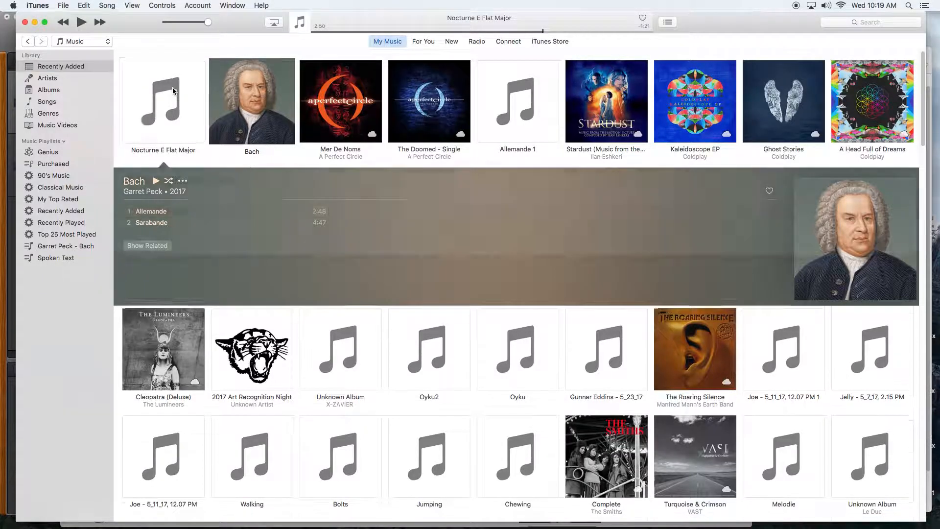
Step: Expand the Nocturne E Flat Major album tile to show its single track
click(163, 101)
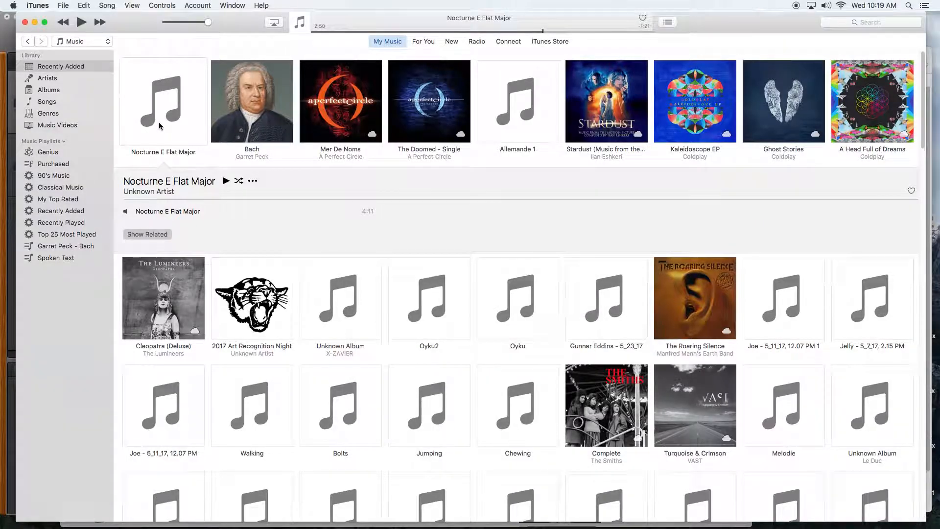
right_click(163, 100)
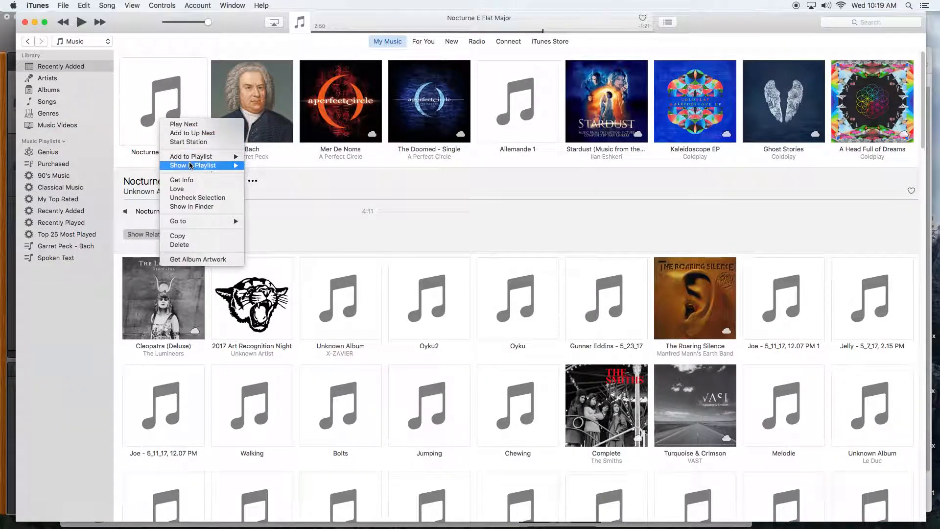
click(431, 180)
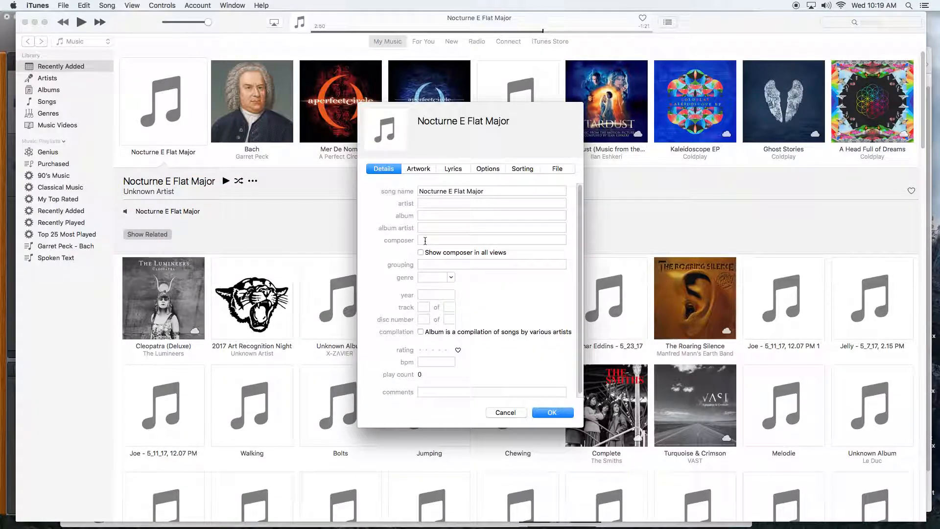
click(417, 169)
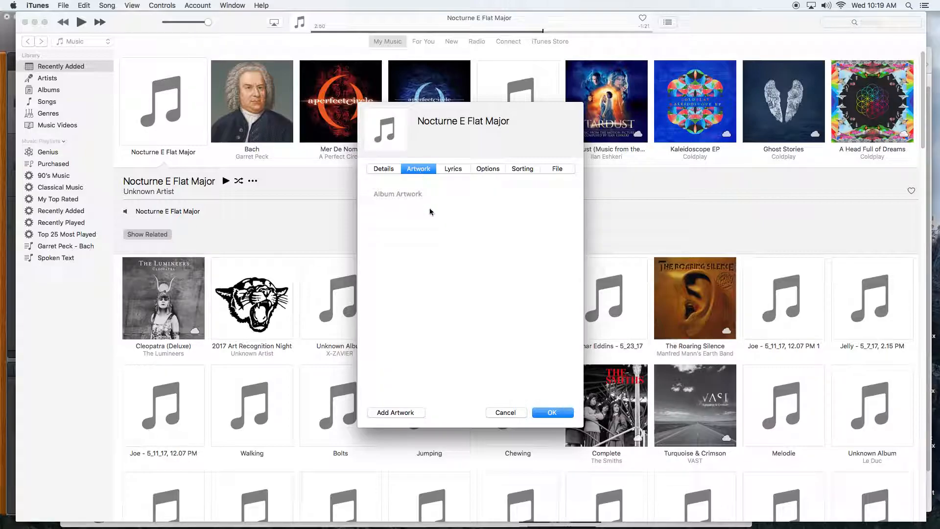
mouse_move(468, 257)
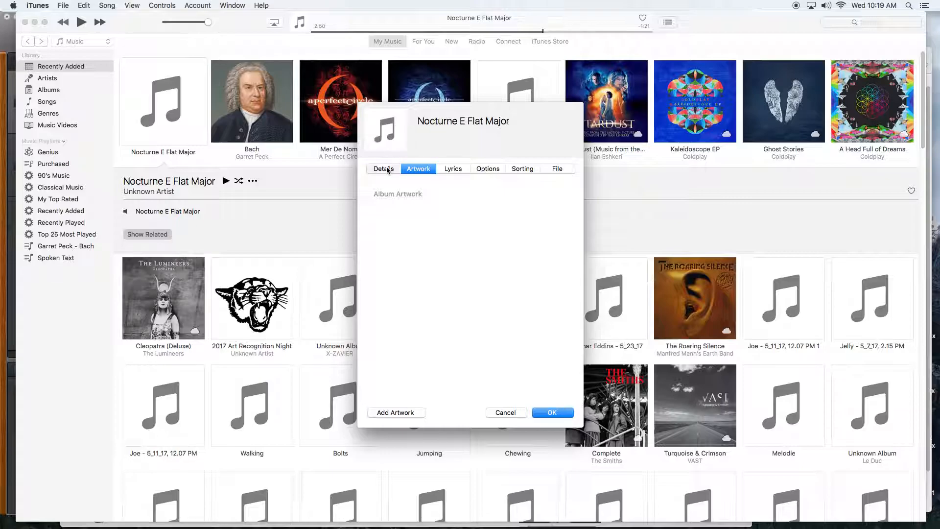
click(383, 169)
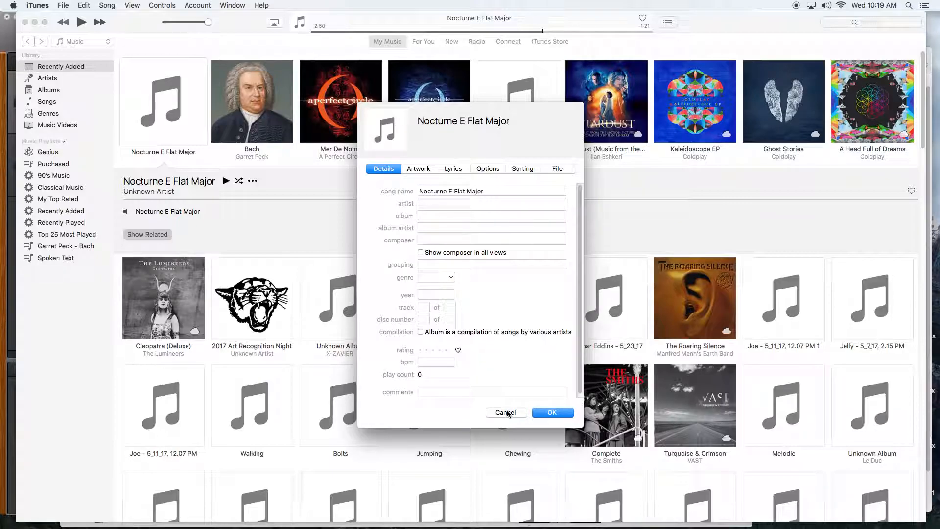
click(505, 412)
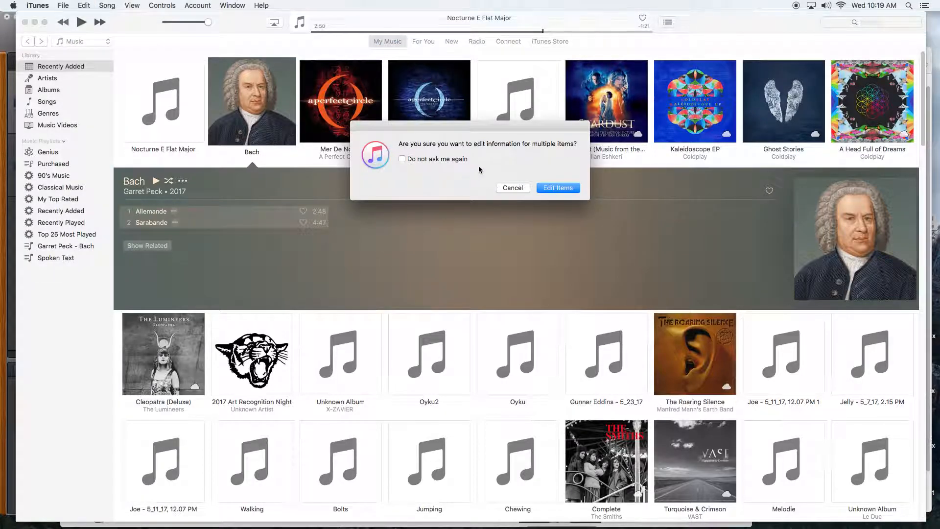
mouse_move(519, 170)
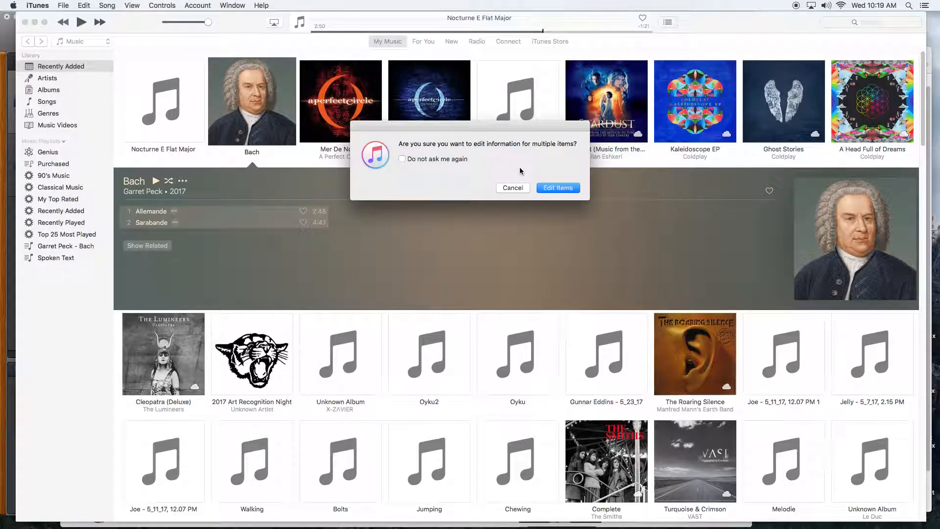
Step: Confirm editing the shared info for both Bach album tracks
click(557, 187)
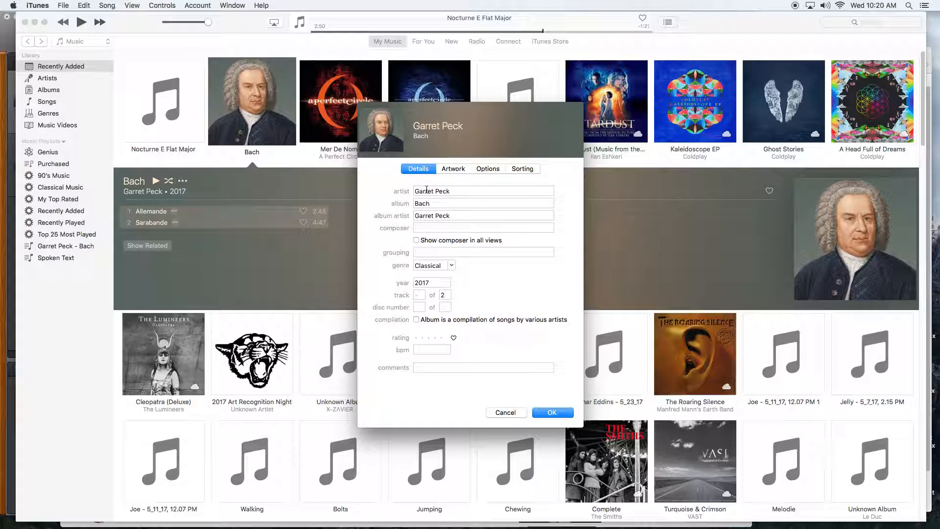
mouse_move(165, 203)
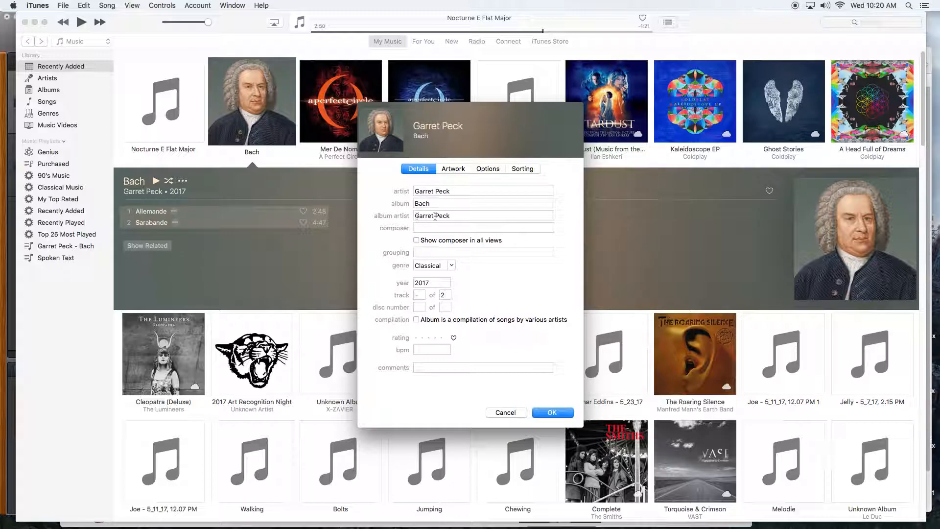
Step: Check album artist Garret Peck, then view the shared Bach portrait artwork
click(456, 227)
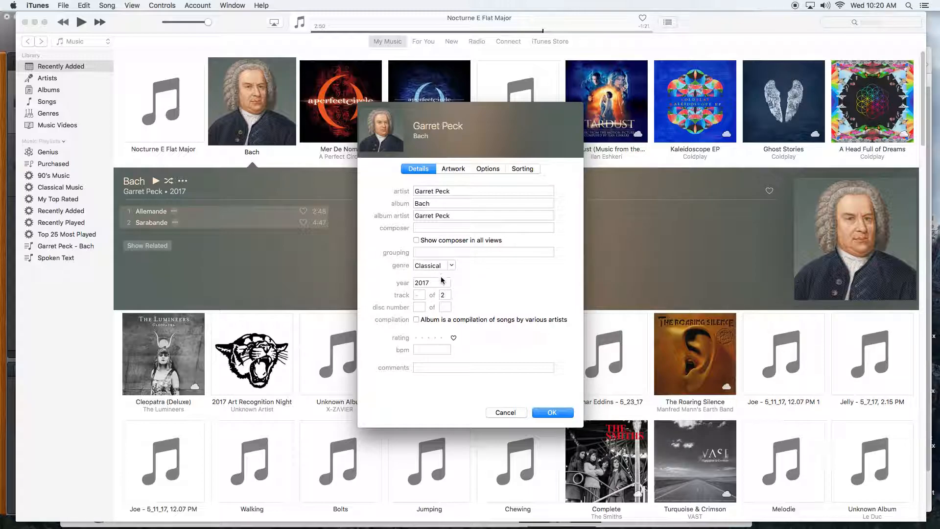
mouse_move(446, 293)
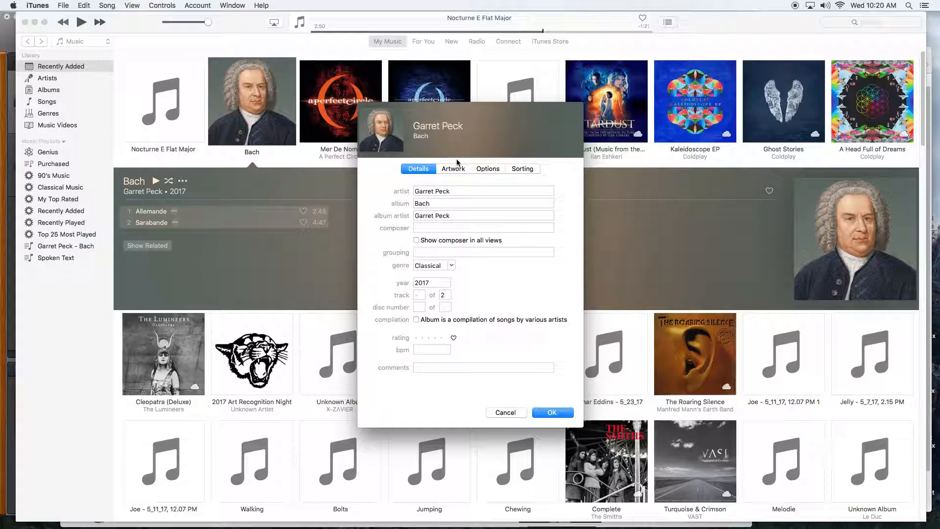
click(453, 168)
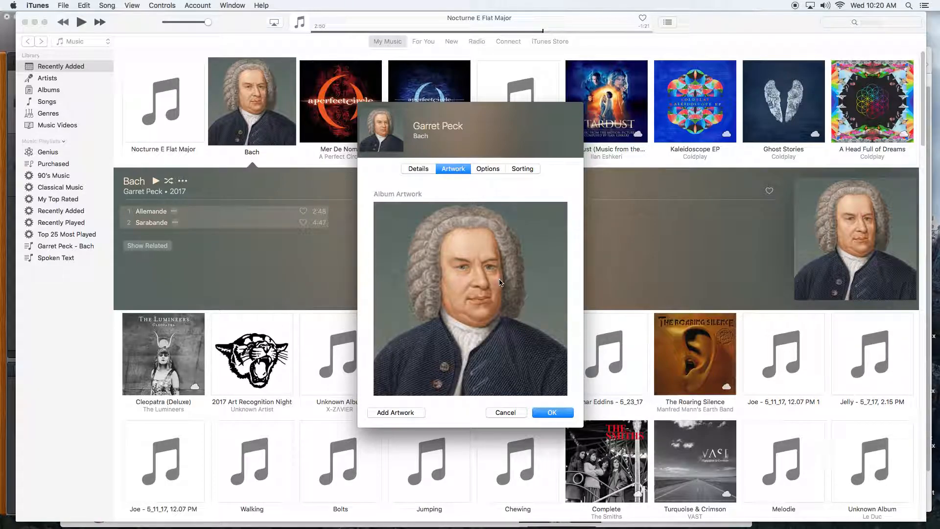
mouse_move(485, 289)
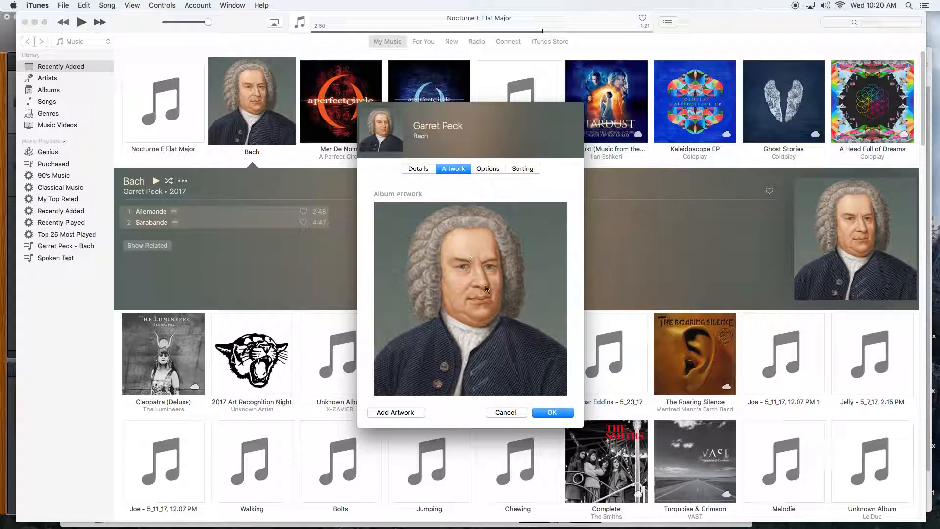
mouse_move(484, 264)
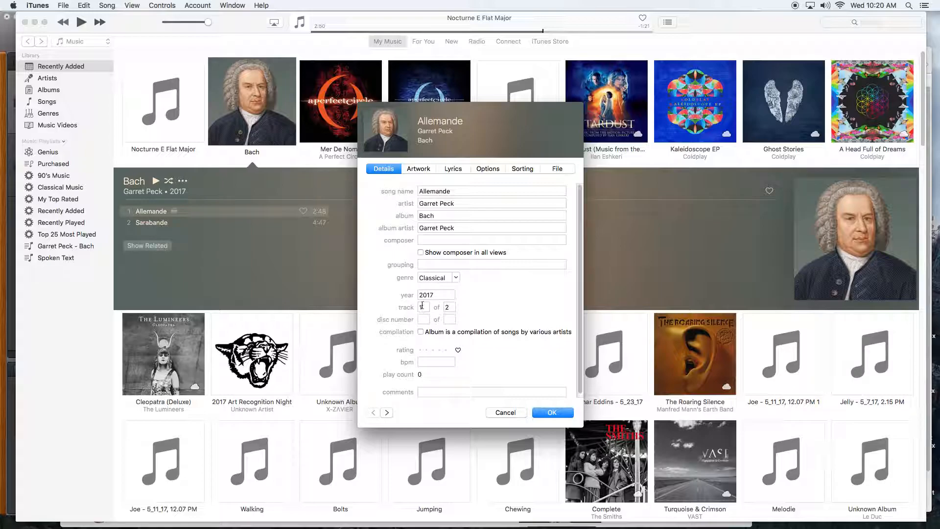
Step: Check track numbers for Allemande (1) and Sarabande (2 of 2), then cancel
click(387, 412)
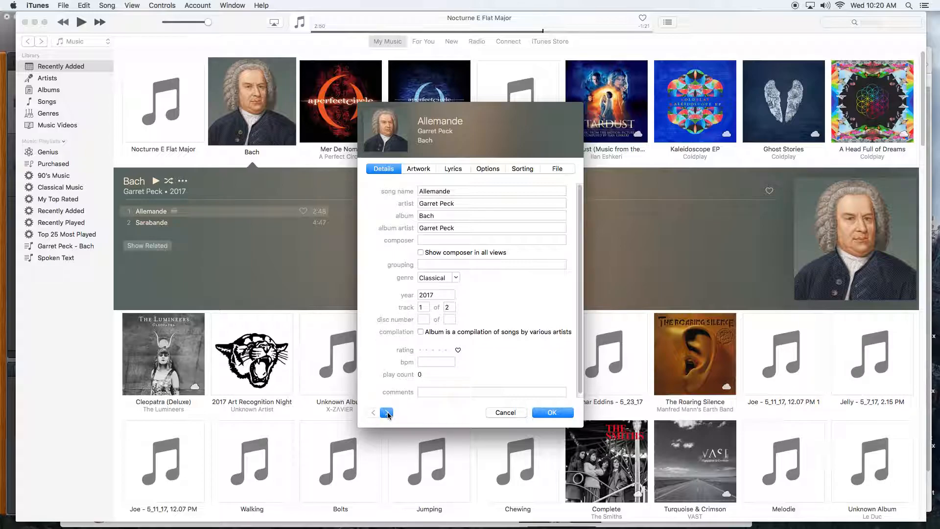
click(386, 412)
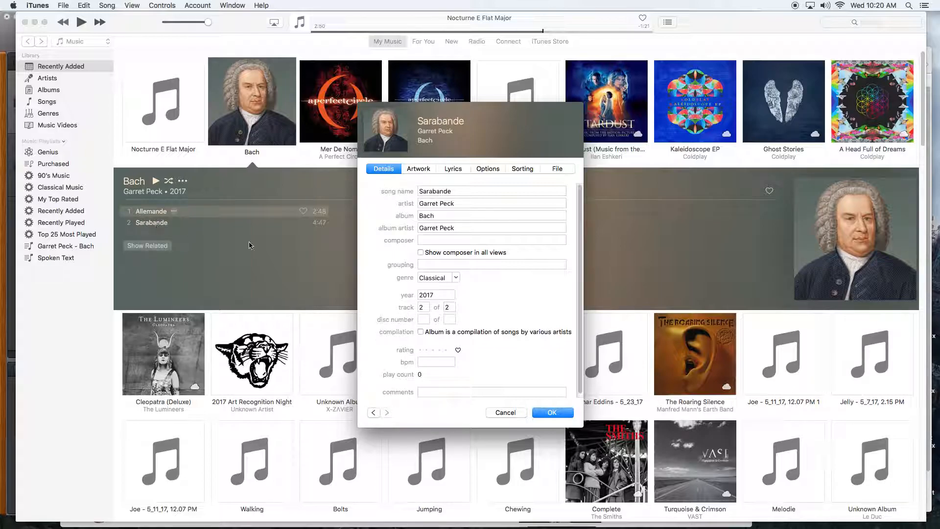
mouse_move(222, 214)
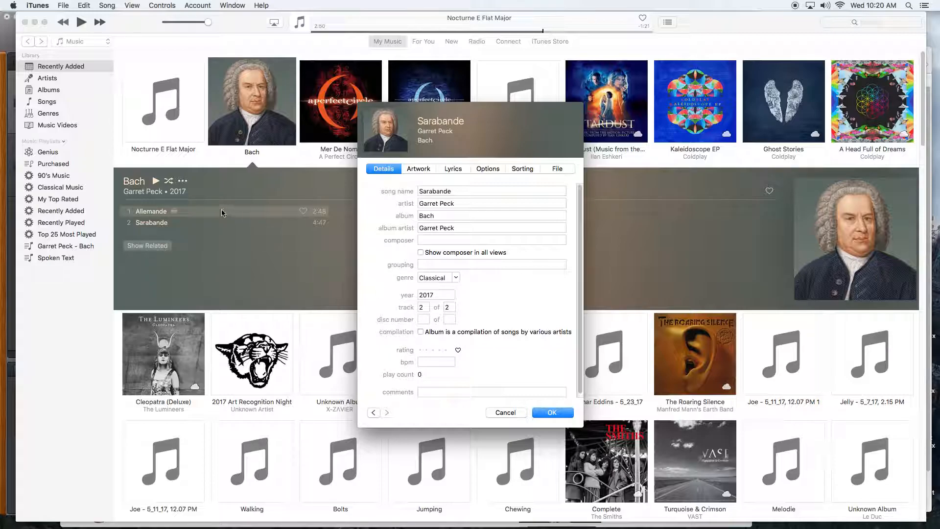
mouse_move(202, 275)
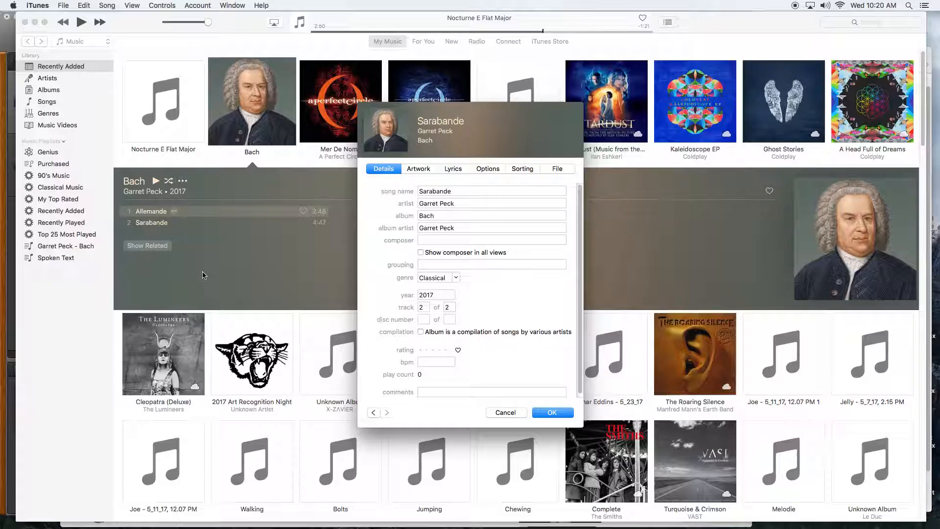
mouse_move(489, 416)
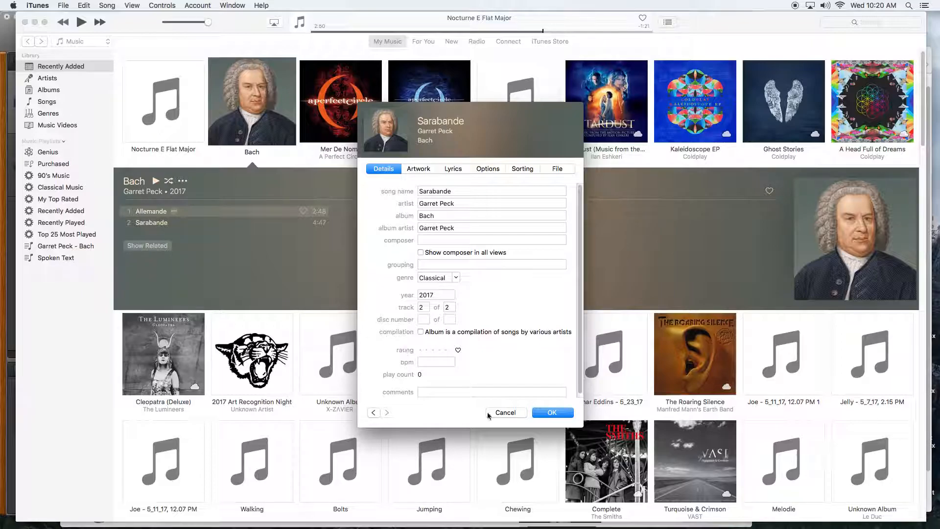
click(505, 412)
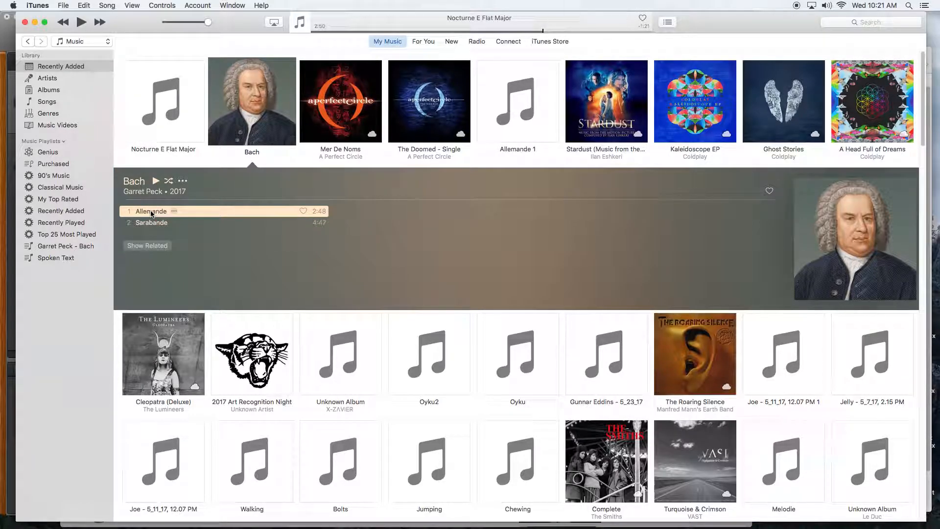
mouse_move(234, 102)
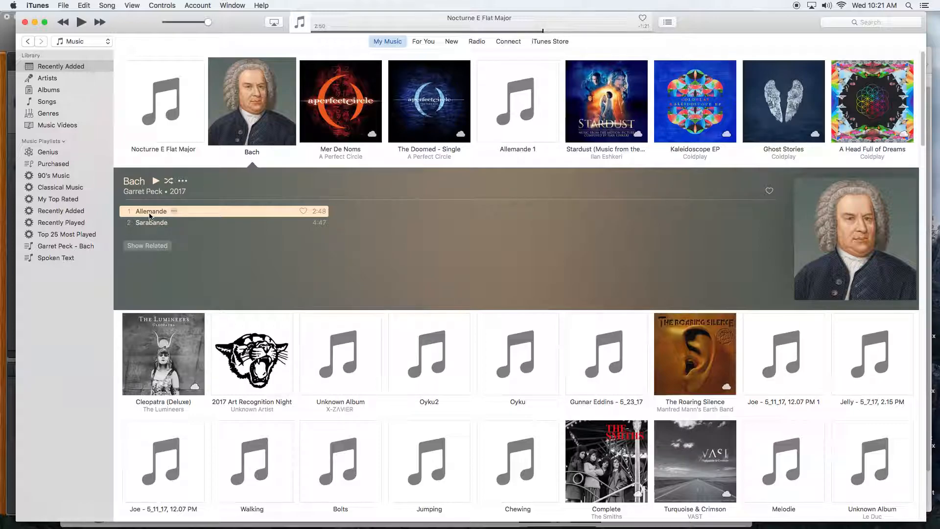
mouse_move(721, 3)
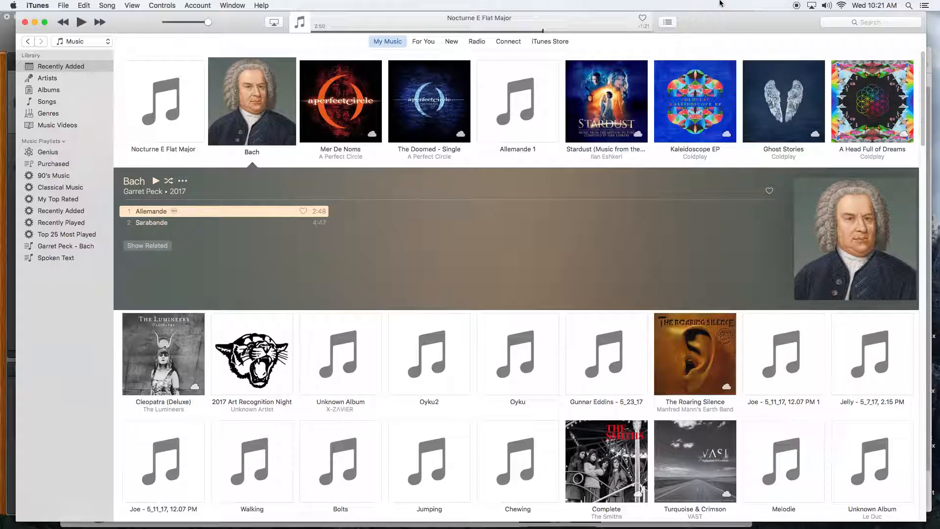